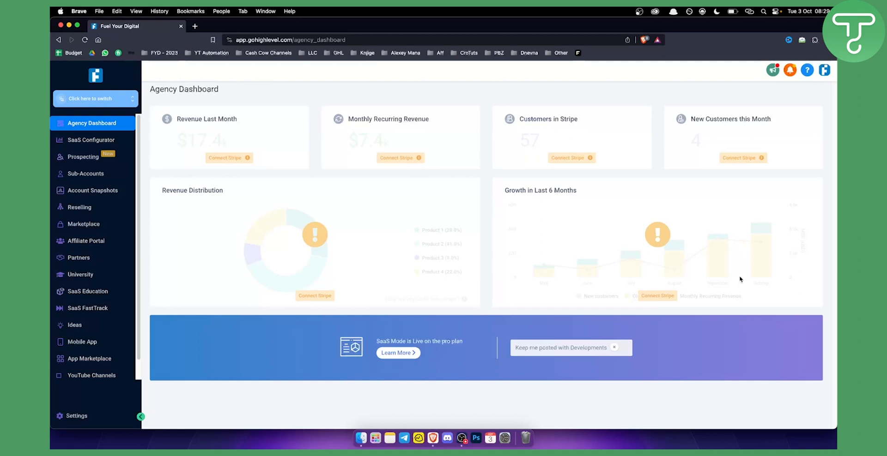
mouse_move(485, 281)
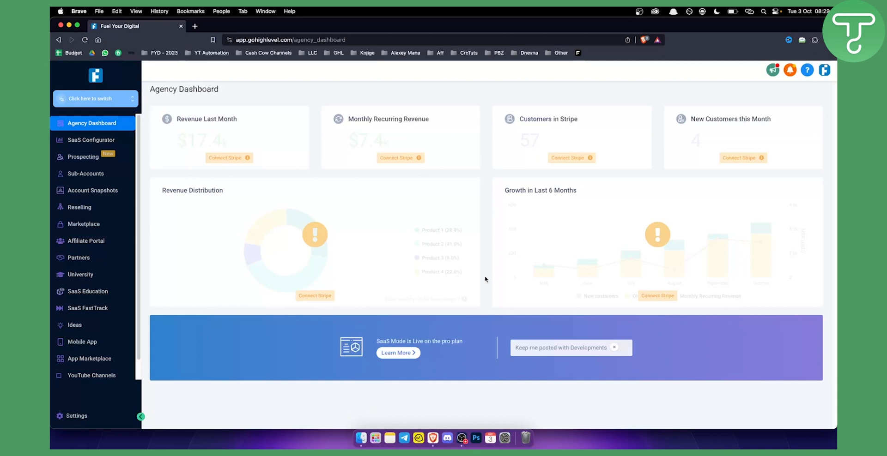
mouse_move(300, 169)
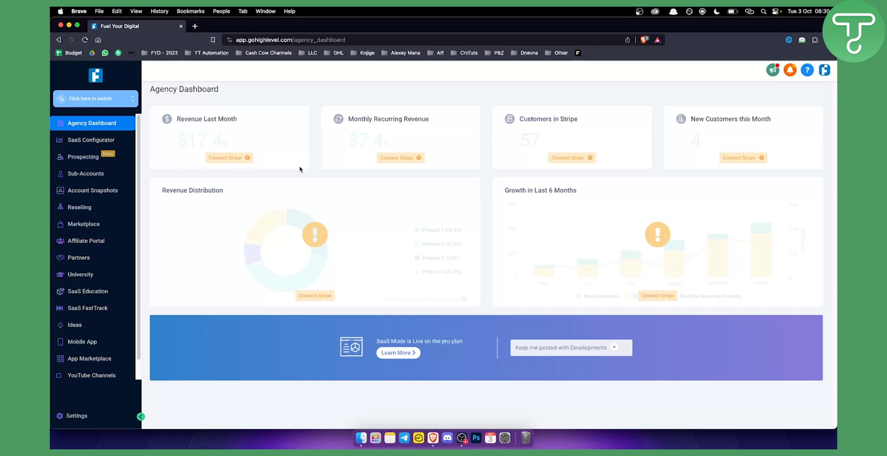
mouse_move(308, 177)
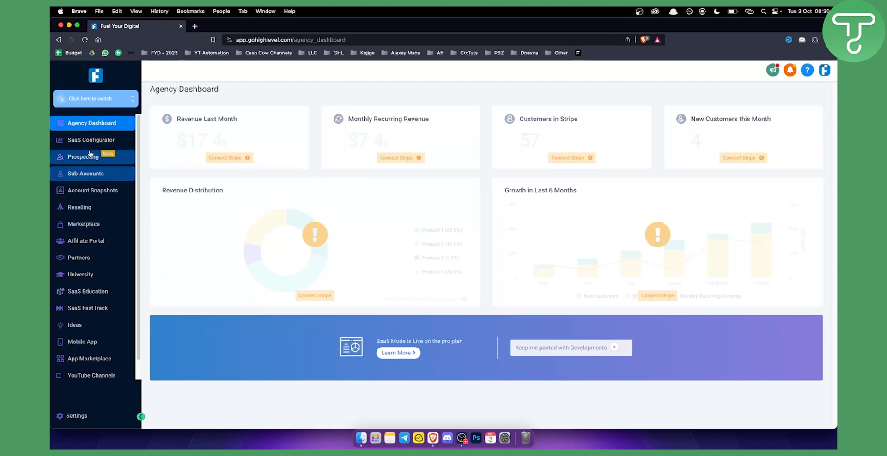
mouse_move(84, 156)
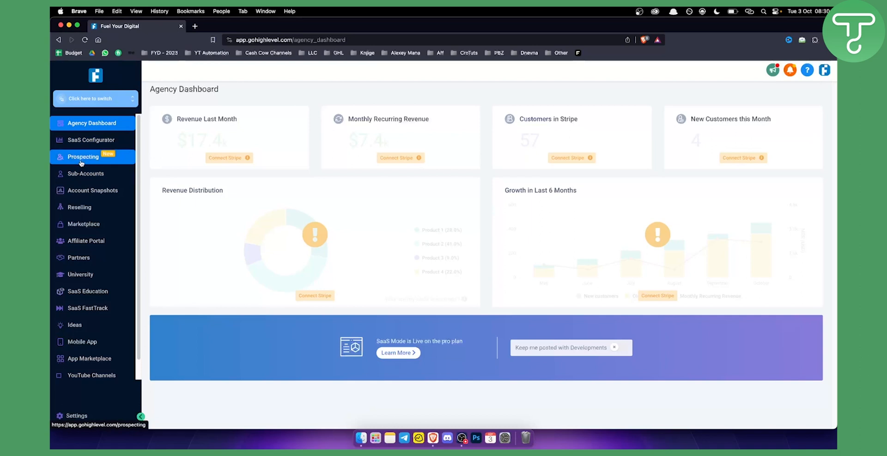
Search for nearby prospects: dry cleaners, restaurants and real estate businesses, then go to Sub-Accounts.
click(83, 156)
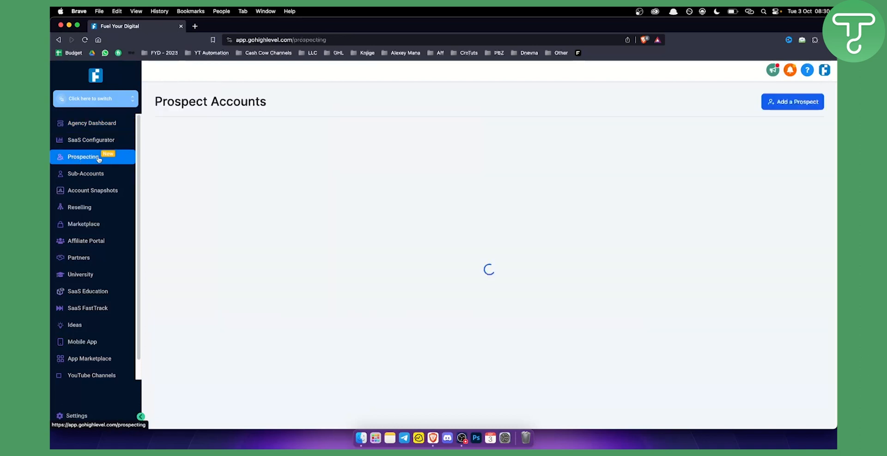
click(83, 157)
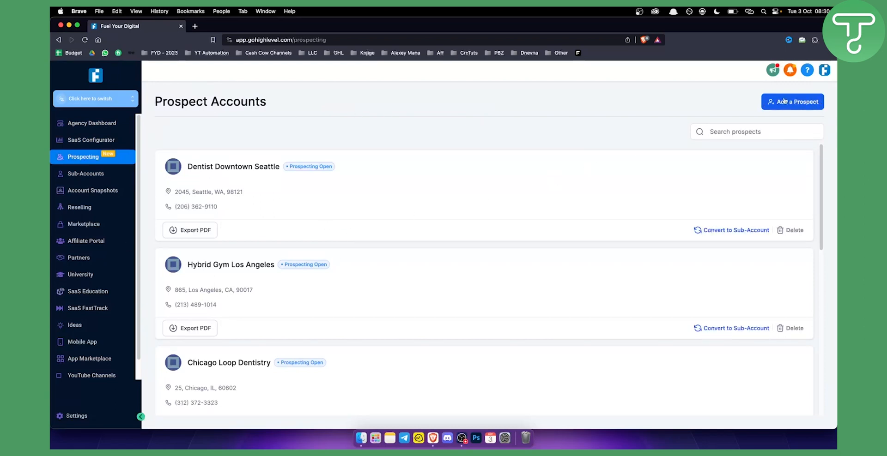
click(792, 101)
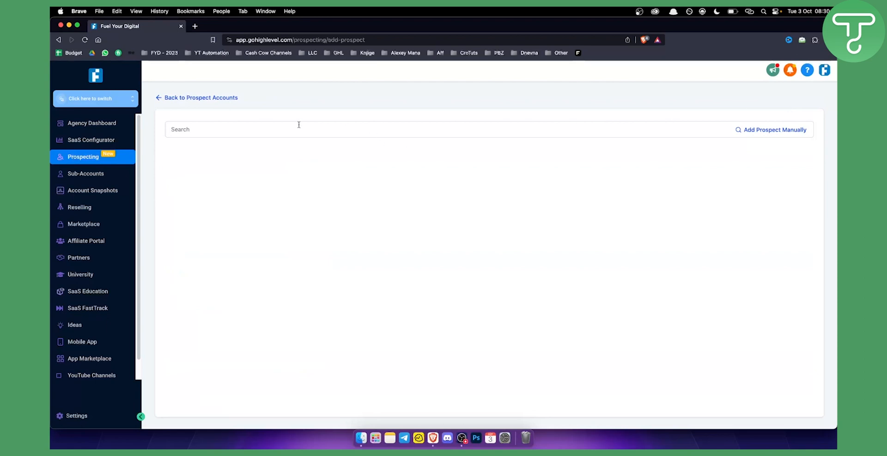
text(Dry Cleaners near me)
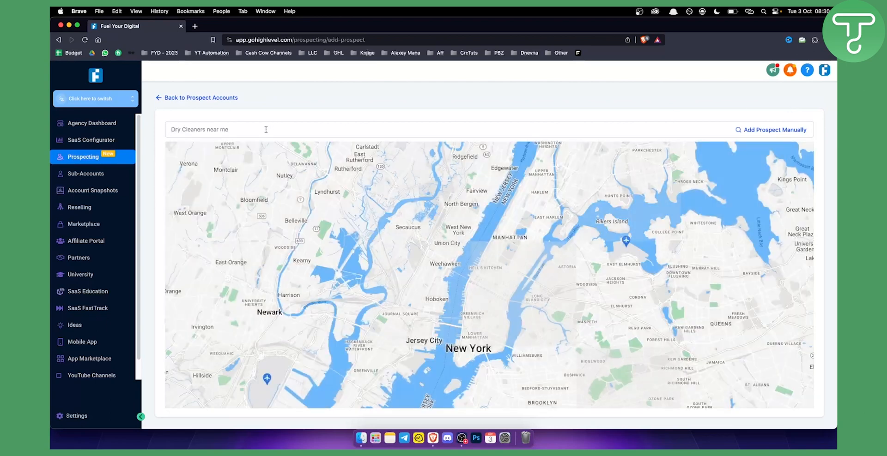
text(Restaurants near me)
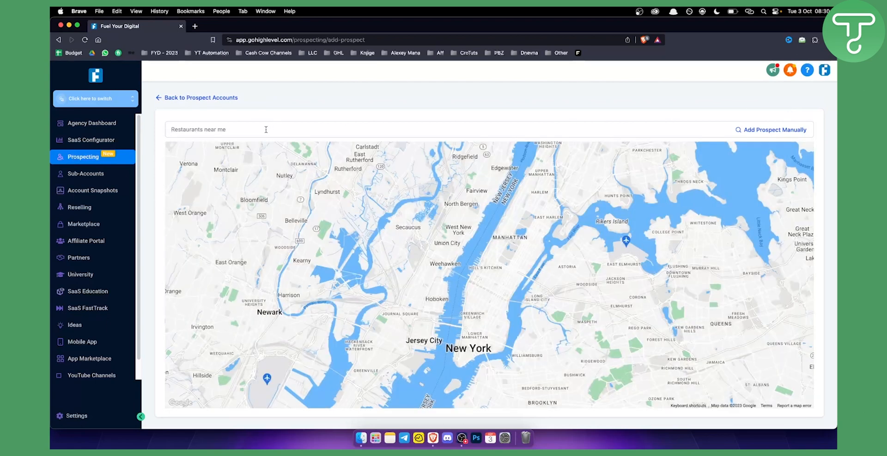
text(Real Estate Businesses near me)
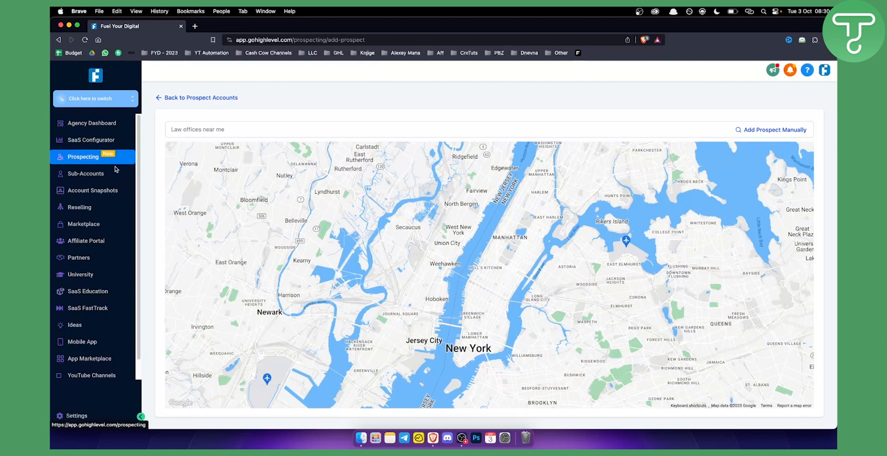
click(86, 174)
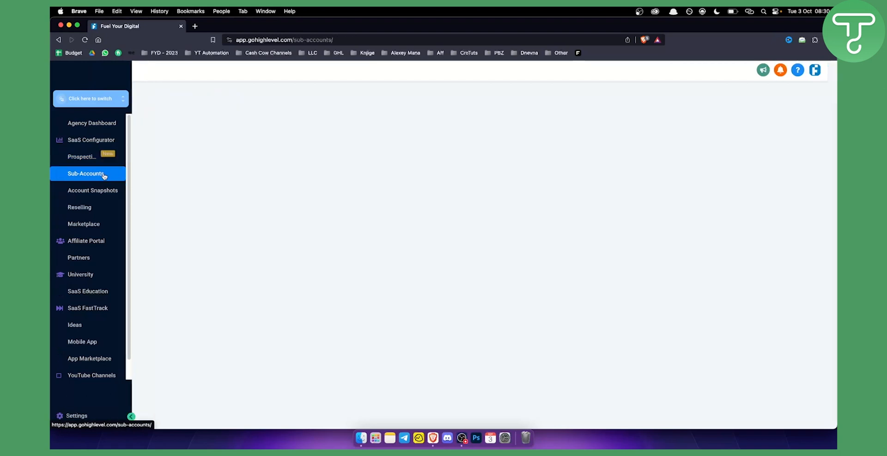
Show the Sub-Accounts list with the Gold's Gym and Real Estate activity cards.
click(86, 174)
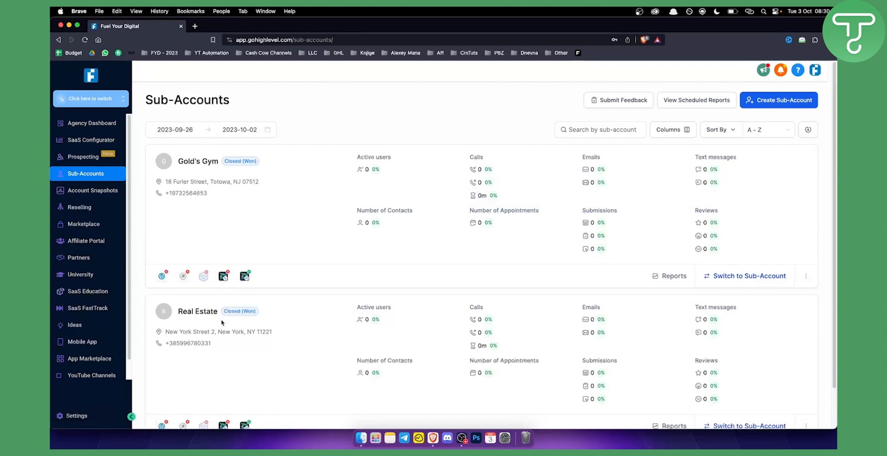
mouse_move(203, 245)
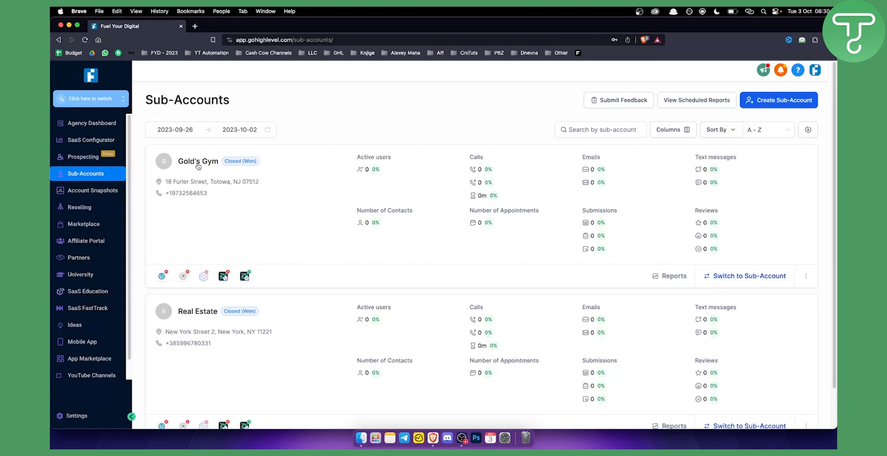
mouse_move(136, 167)
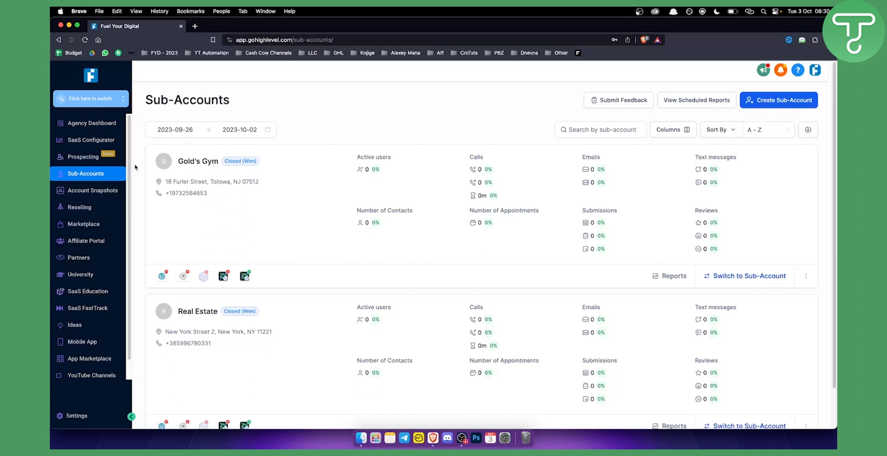
mouse_move(221, 155)
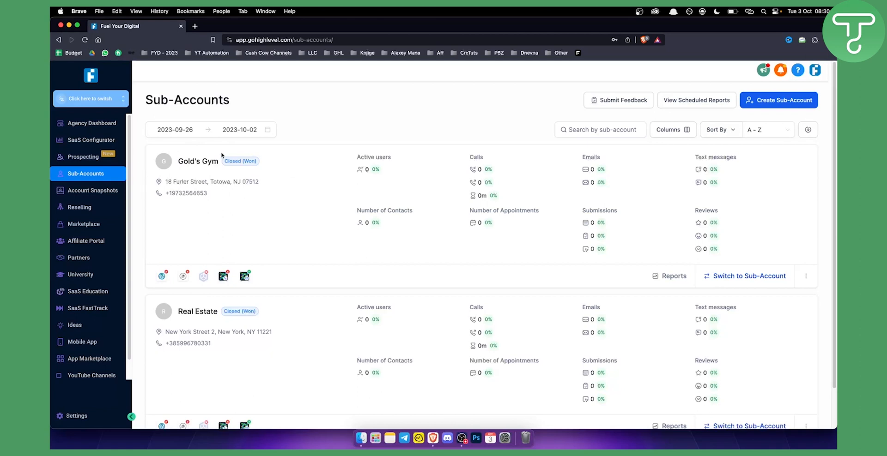
mouse_move(233, 165)
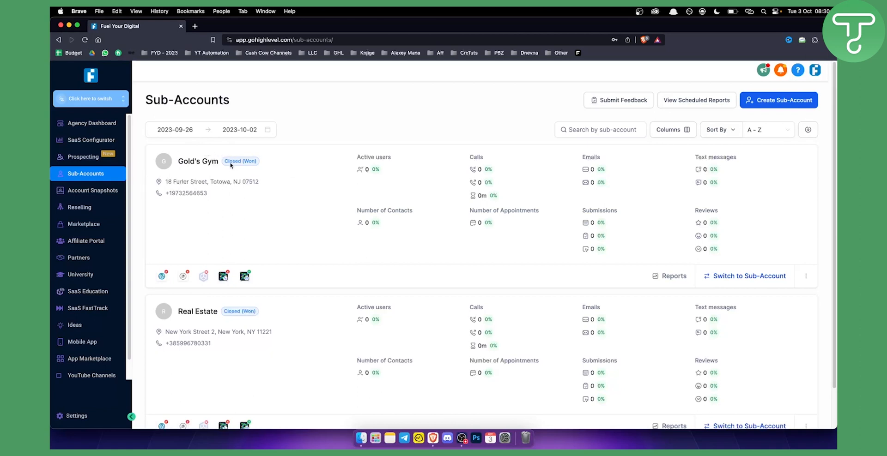
mouse_move(445, 171)
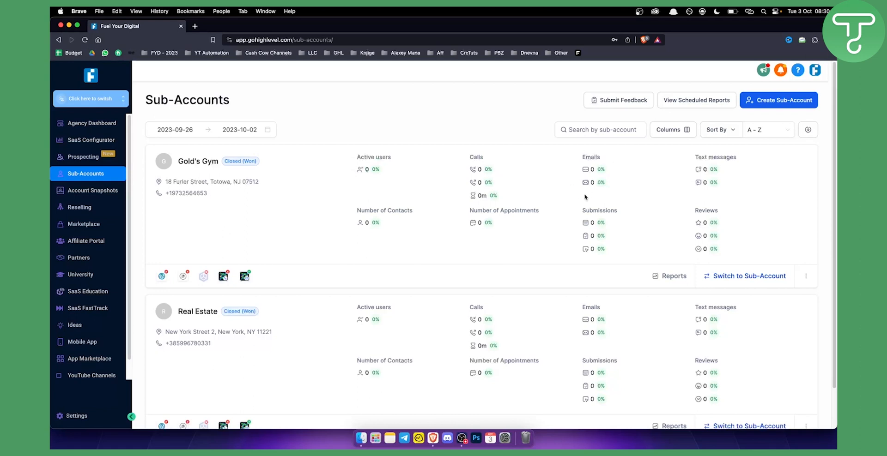
mouse_move(698, 148)
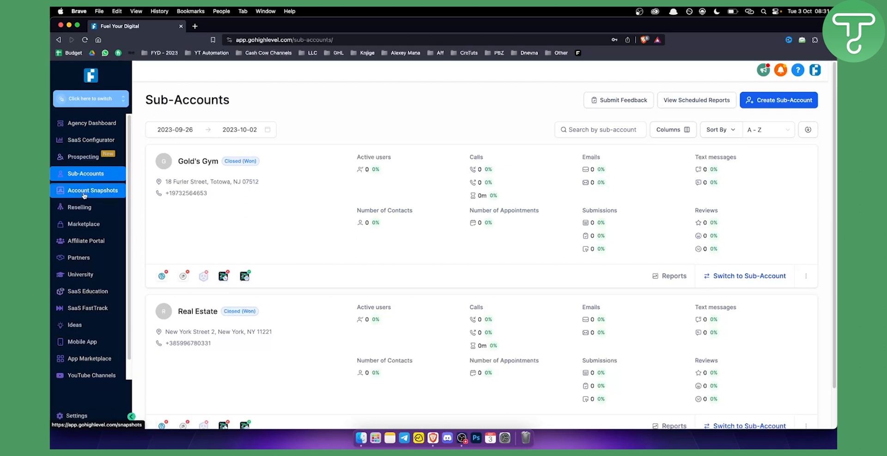
Open the Chiropractor Snapshot from the account snapshots and scroll through its setup guide.
click(92, 189)
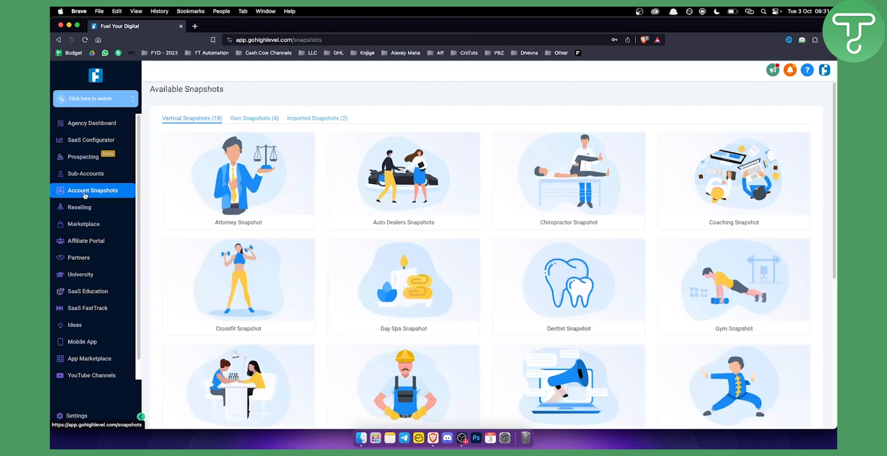
mouse_move(569, 181)
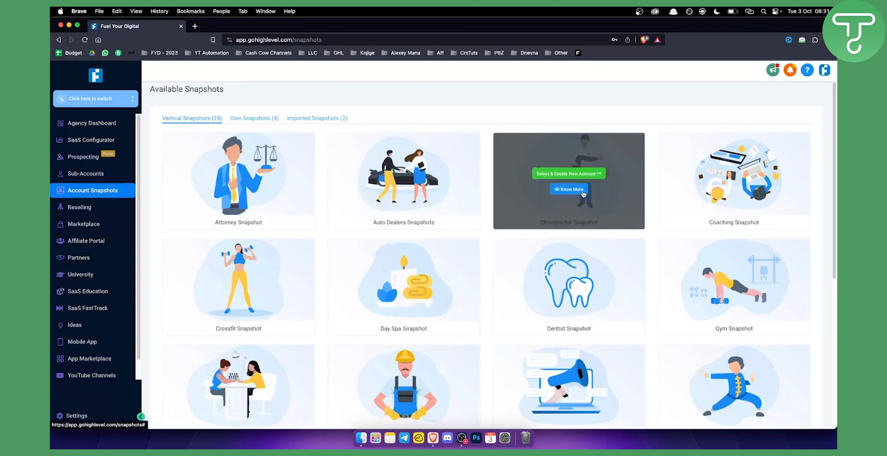
mouse_move(568, 176)
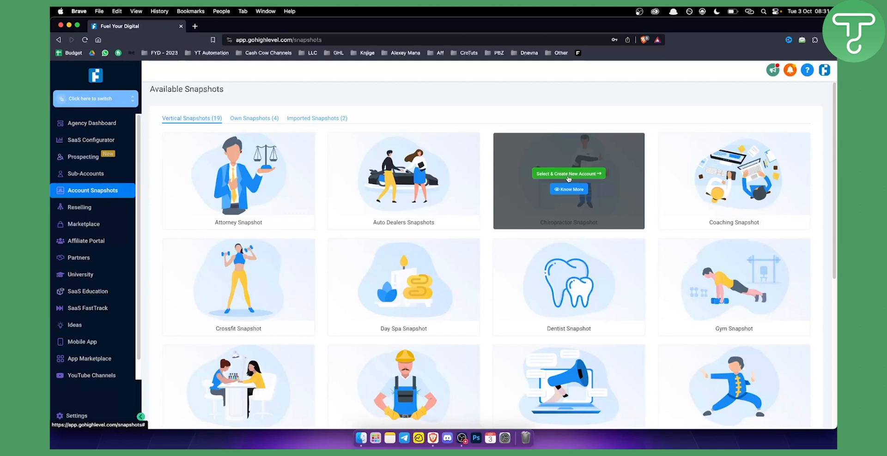
mouse_move(532, 173)
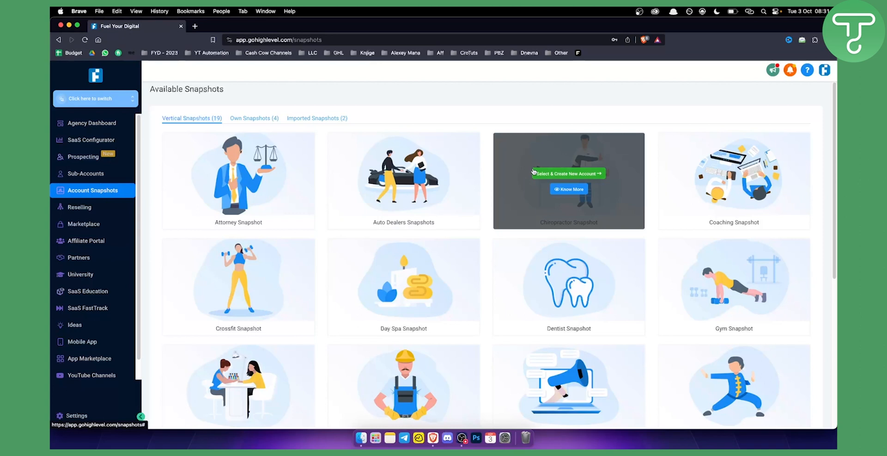
click(569, 188)
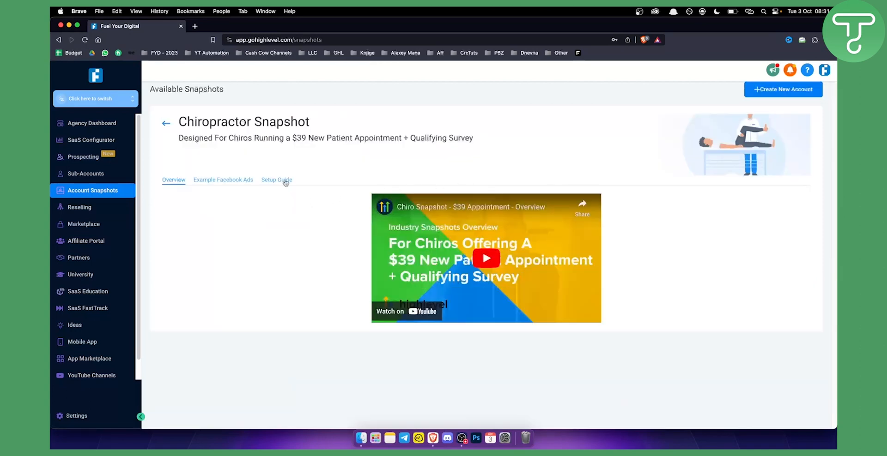
click(277, 180)
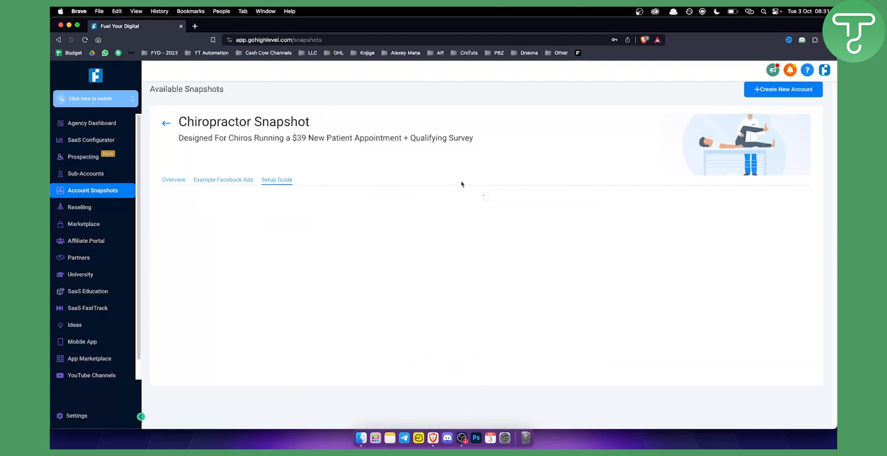
click(277, 179)
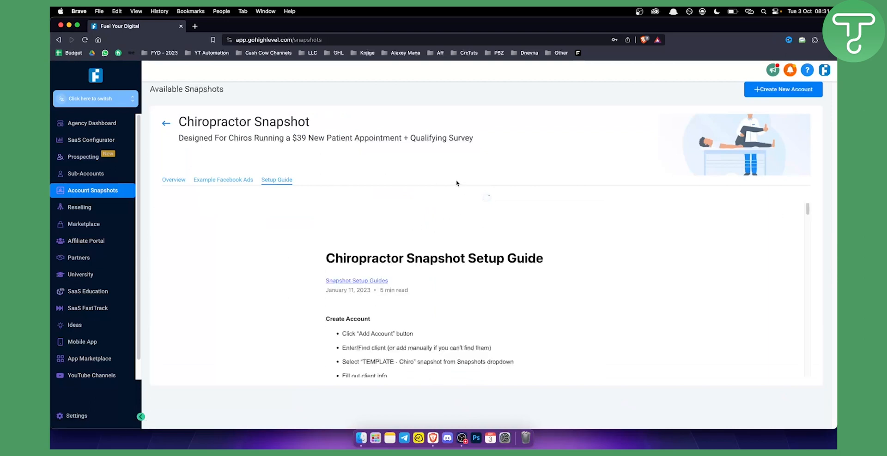
scroll(down, 3)
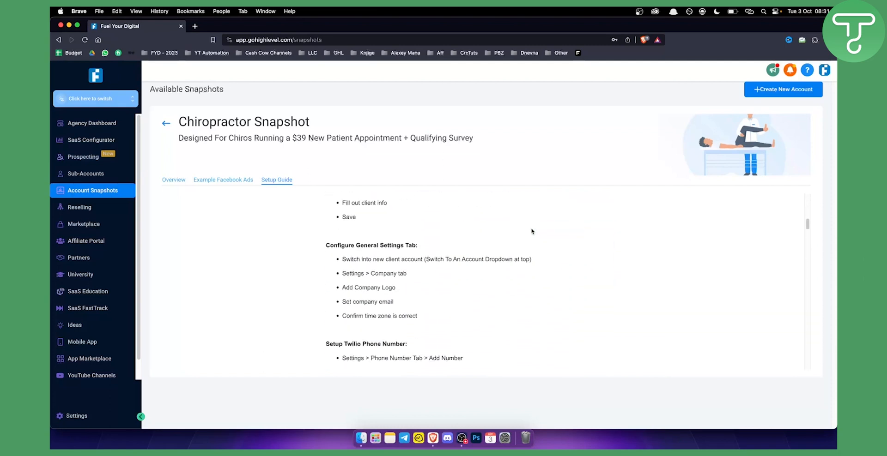
scroll(down, 3)
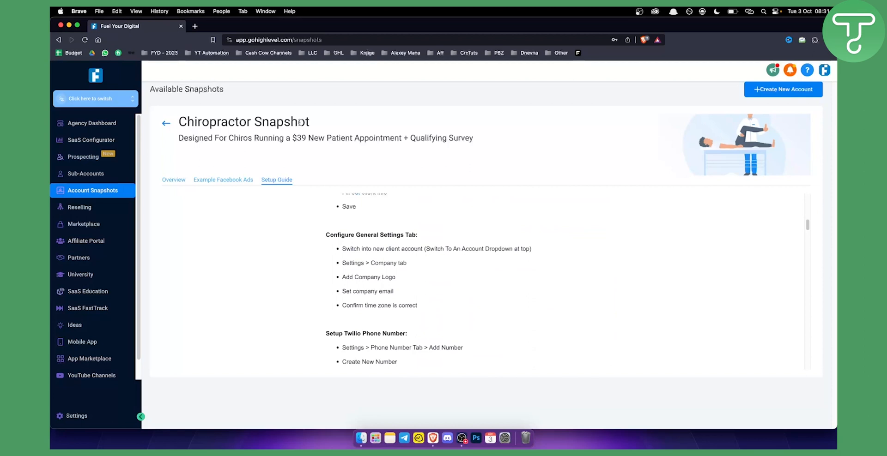
mouse_move(93, 207)
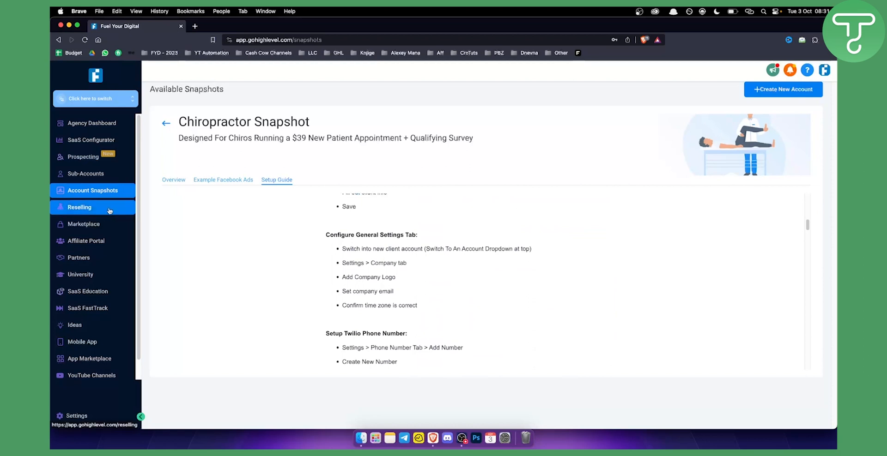
Open Reselling and enter 49 as an up-sell price for the resale offers.
click(79, 207)
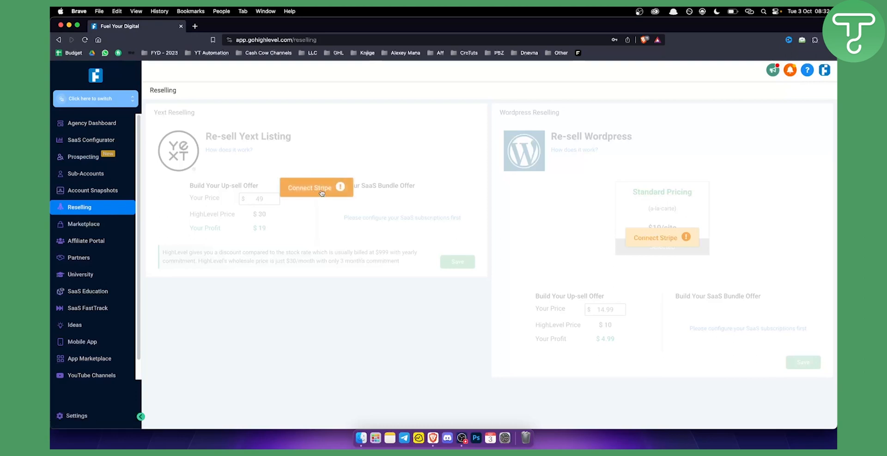
mouse_move(261, 199)
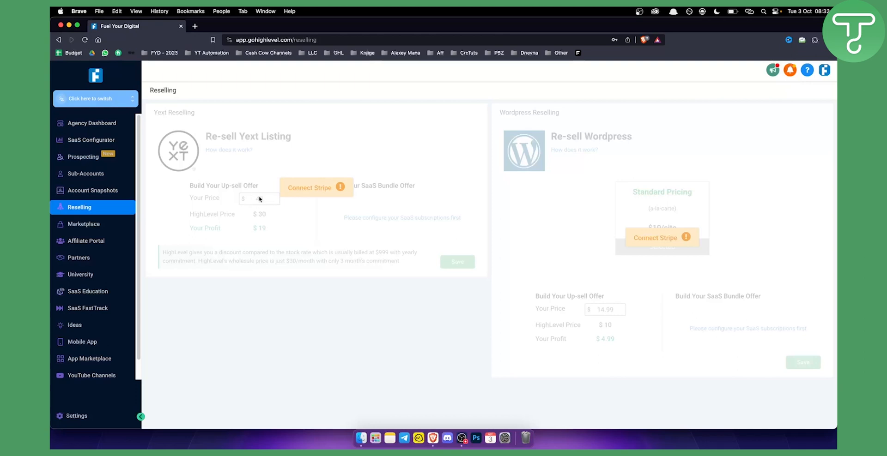
text(49)
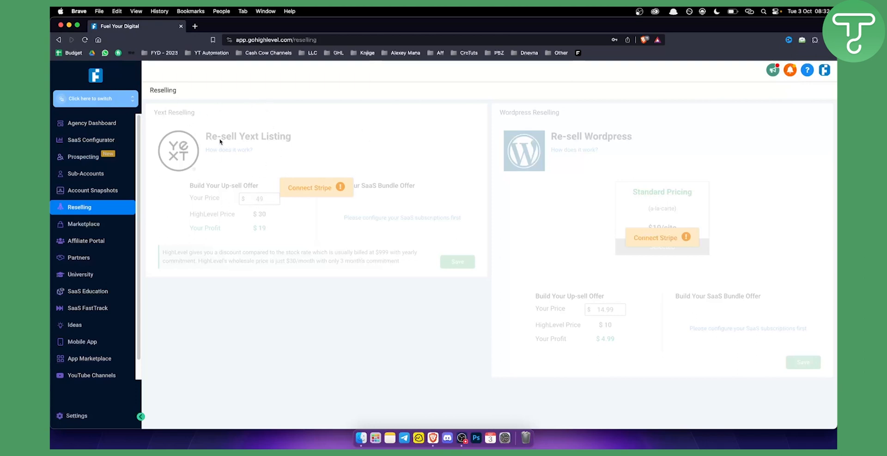
mouse_move(214, 135)
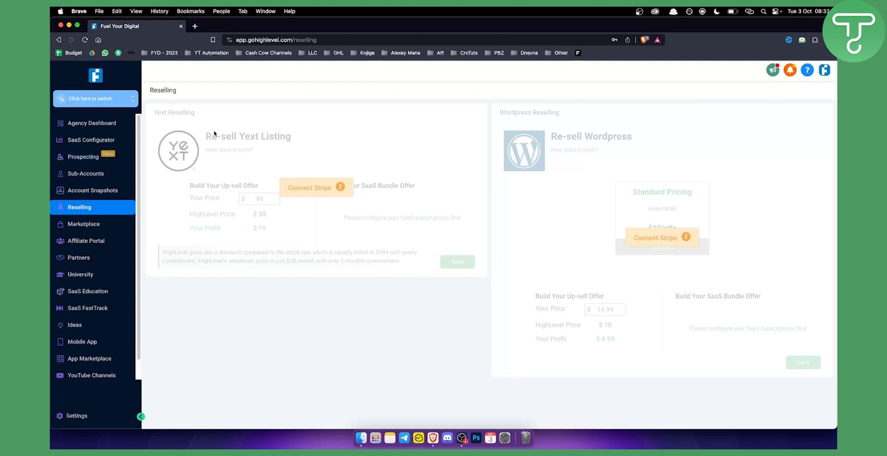
mouse_move(83, 224)
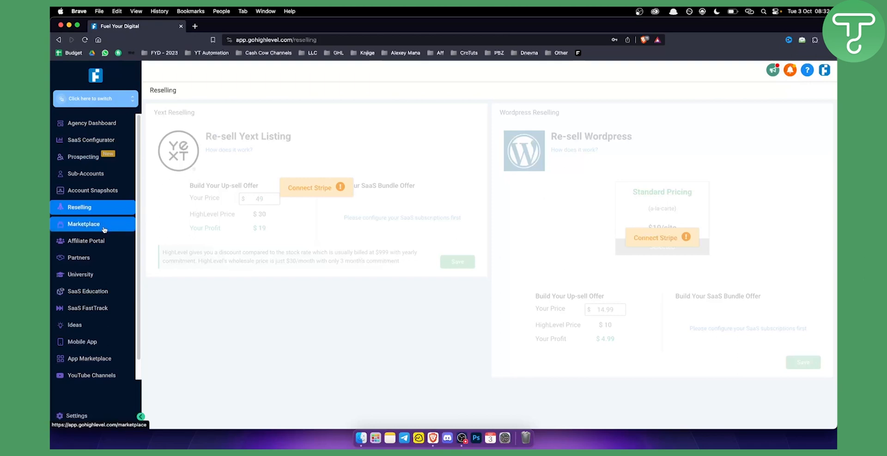
Show the Marketplace with Advanced Account Setup, Priority Support and Whitelabel Mobile offers.
click(84, 224)
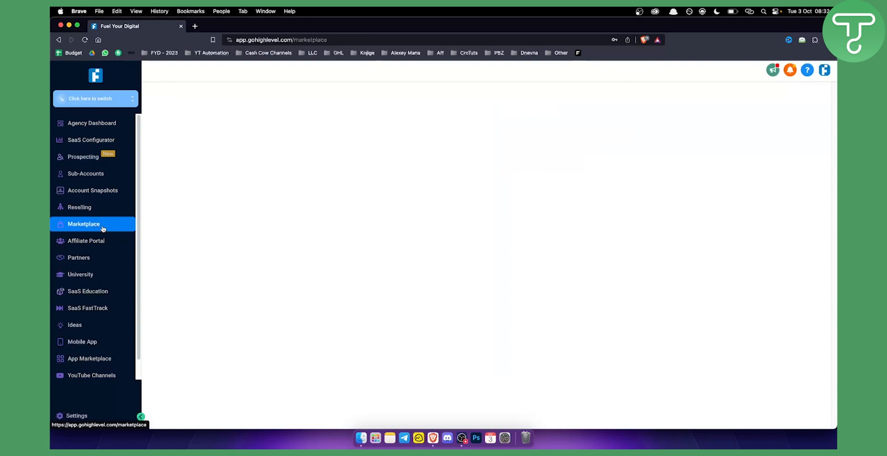
click(83, 224)
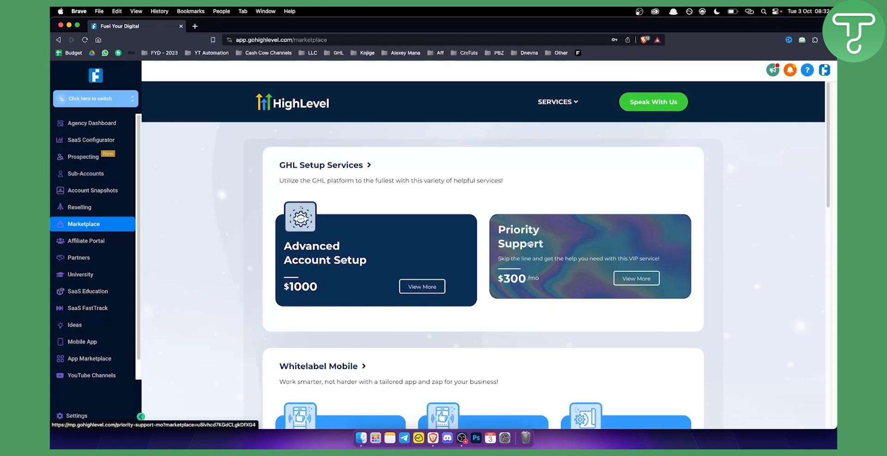
mouse_move(275, 107)
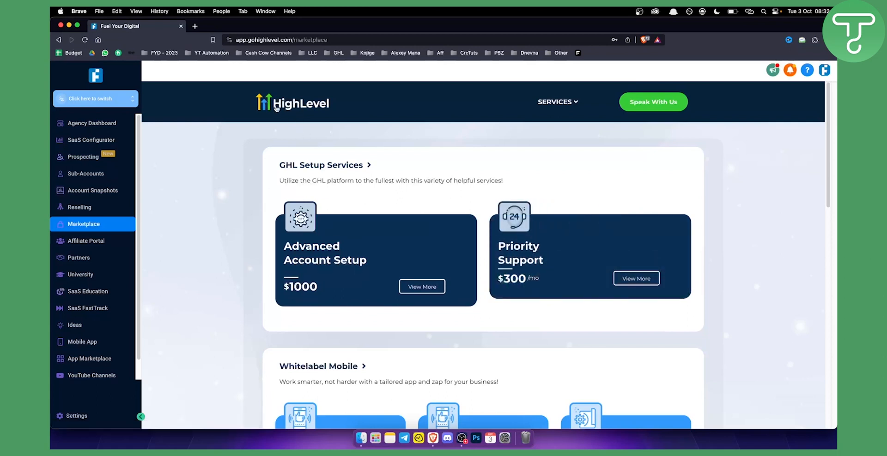
mouse_move(86, 241)
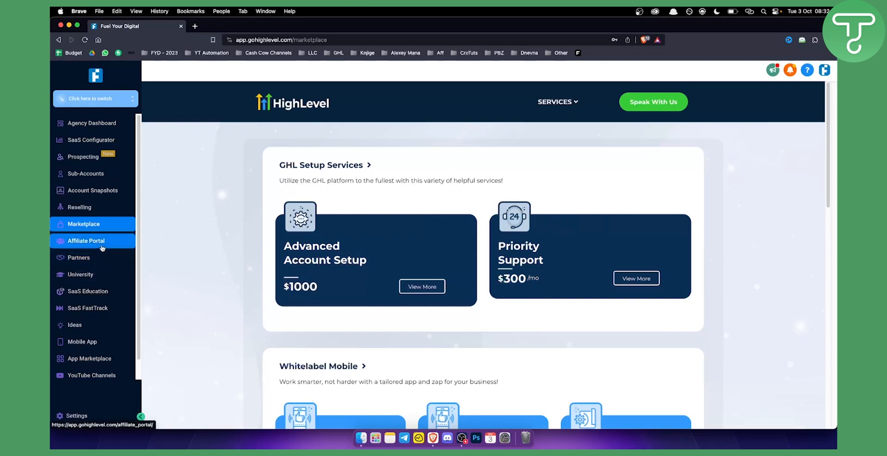
View the Affiliate Portal dashboard, then head to the Partners page.
click(85, 241)
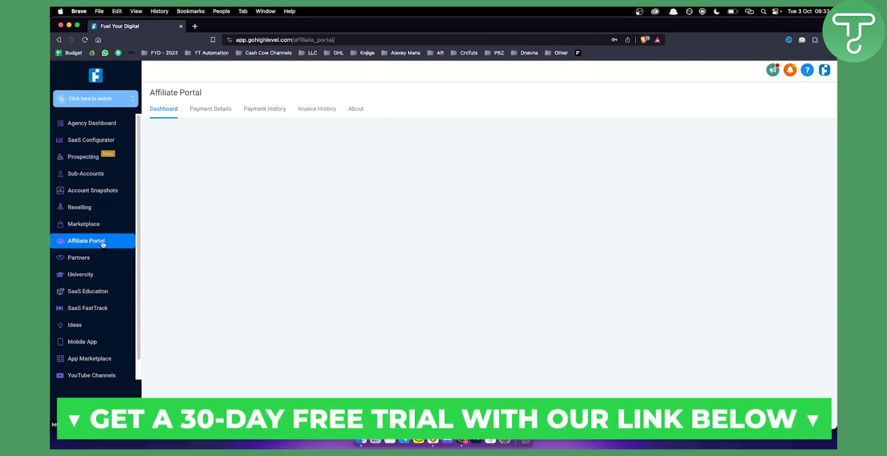
mouse_move(79, 258)
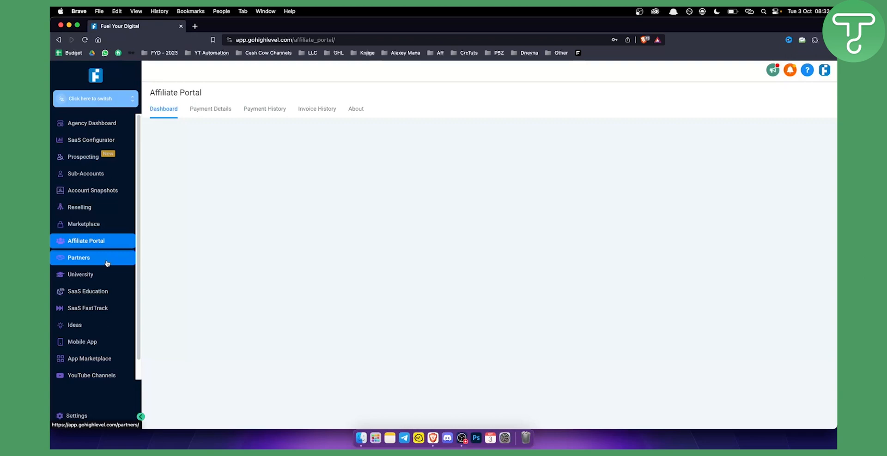
click(79, 257)
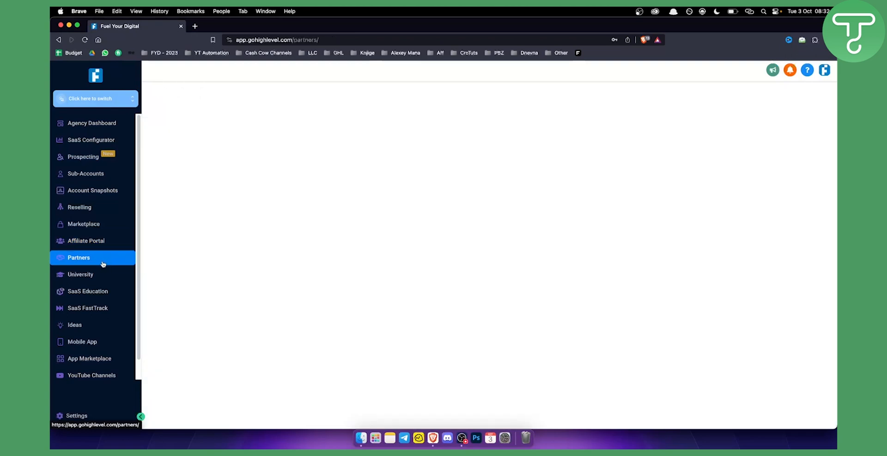
Scroll the Partner Program Directory, then show the sub-account switcher list.
click(78, 257)
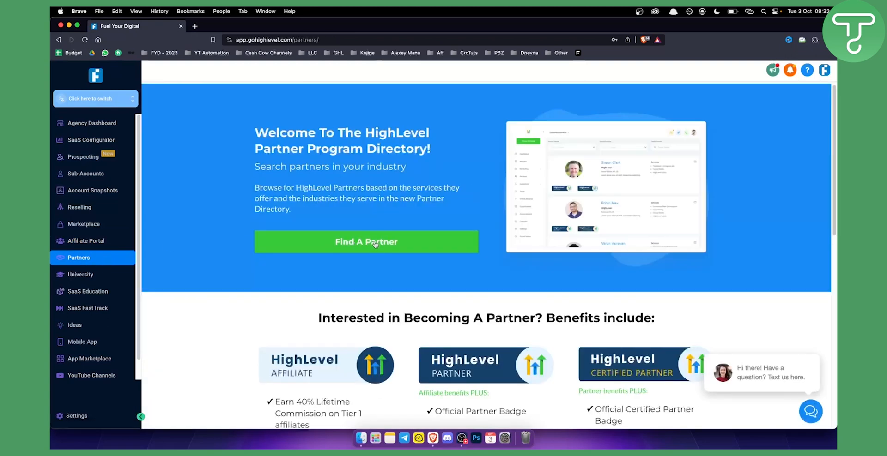
scroll(down, 3)
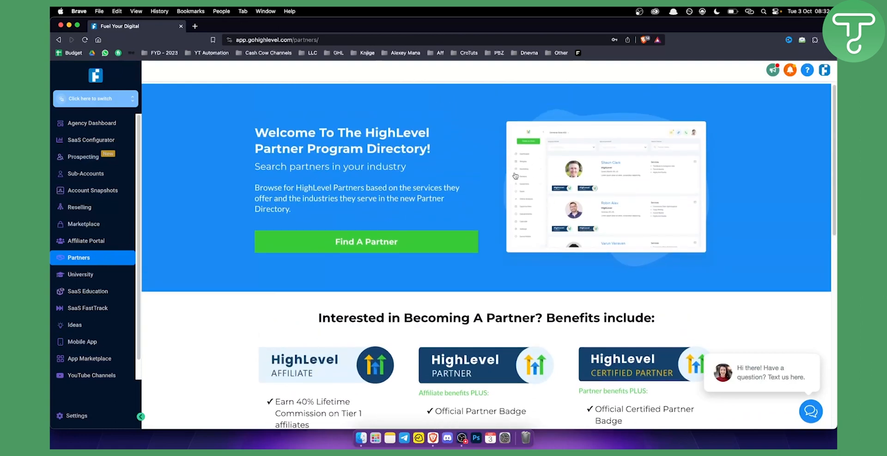
mouse_move(80, 275)
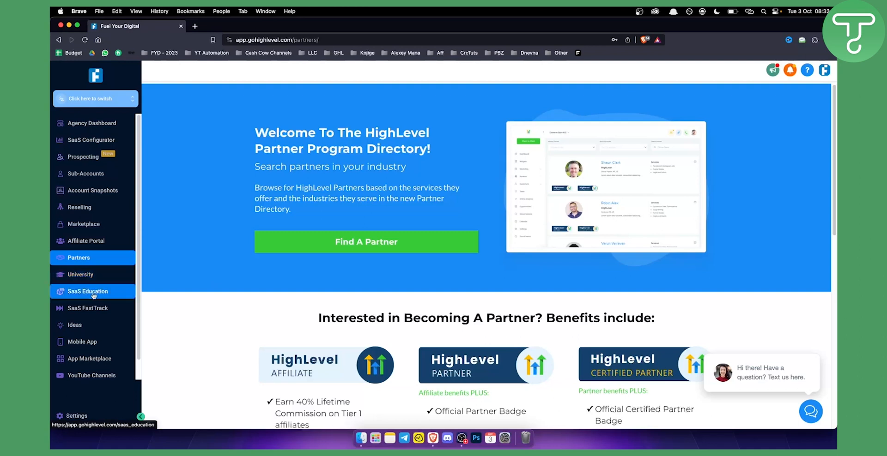
mouse_move(93, 359)
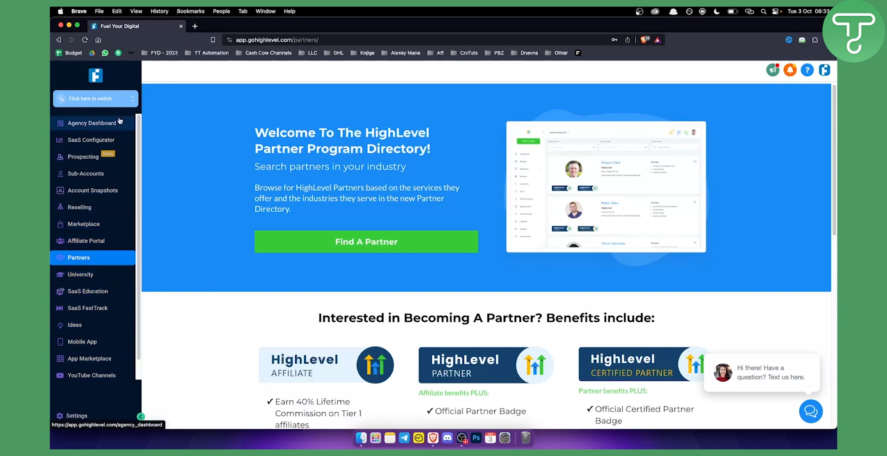
click(95, 98)
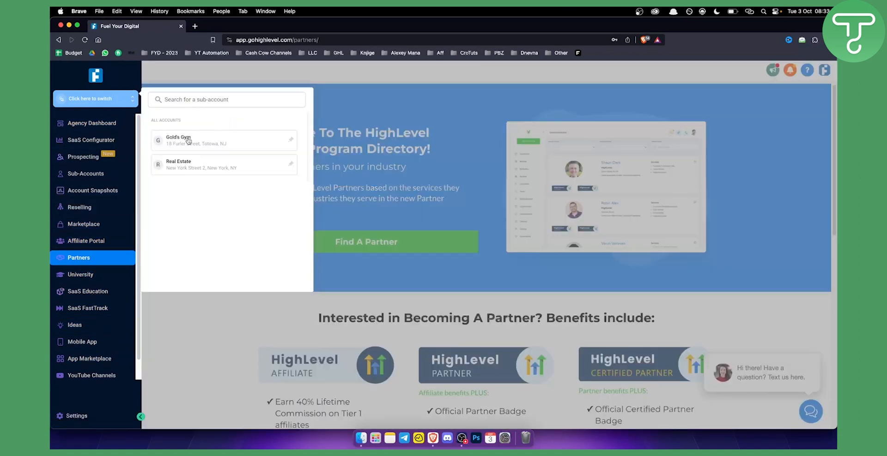
Switch into the Gold's Gym sub-account and view its Opportunities pipeline board.
click(186, 140)
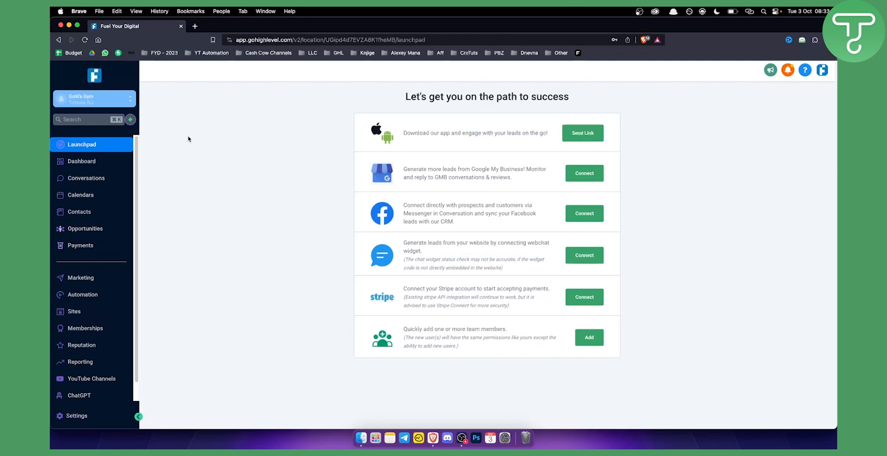
mouse_move(181, 124)
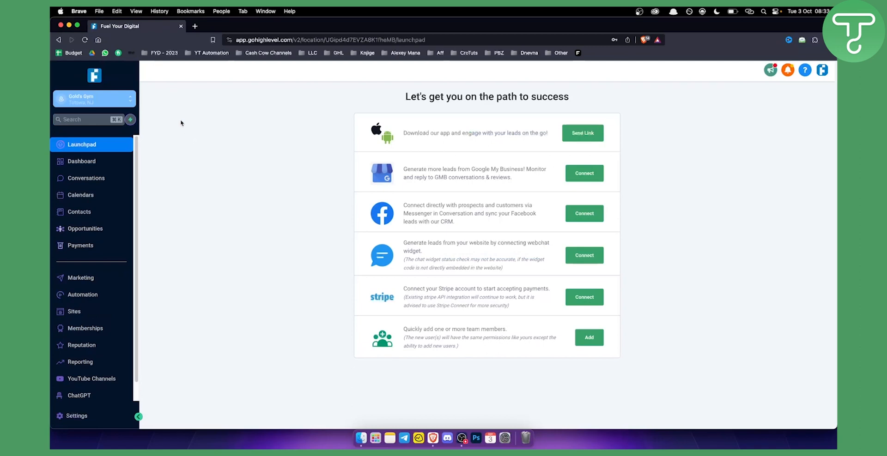
mouse_move(176, 111)
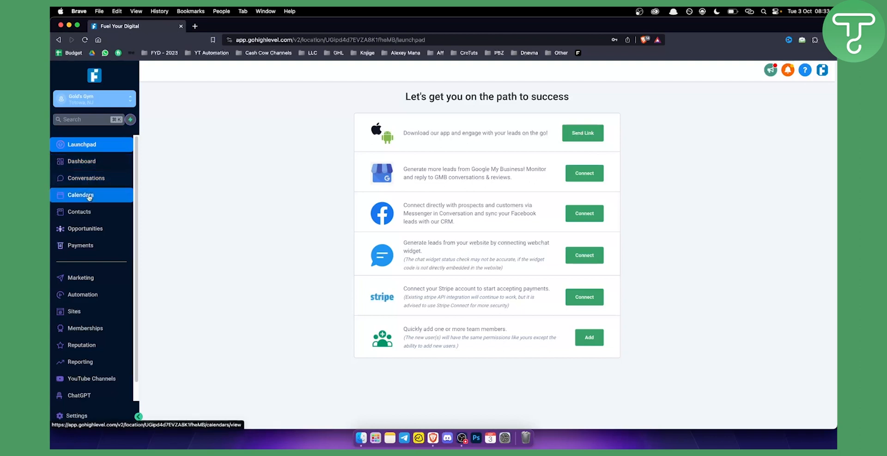
mouse_move(97, 200)
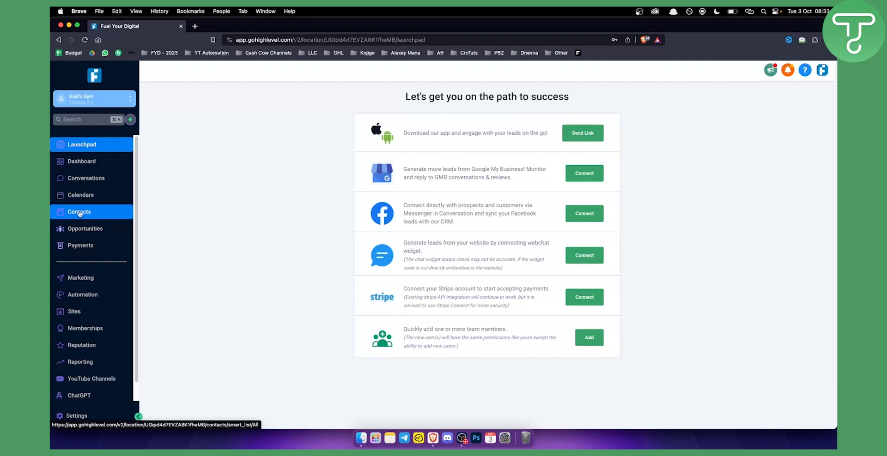
mouse_move(80, 213)
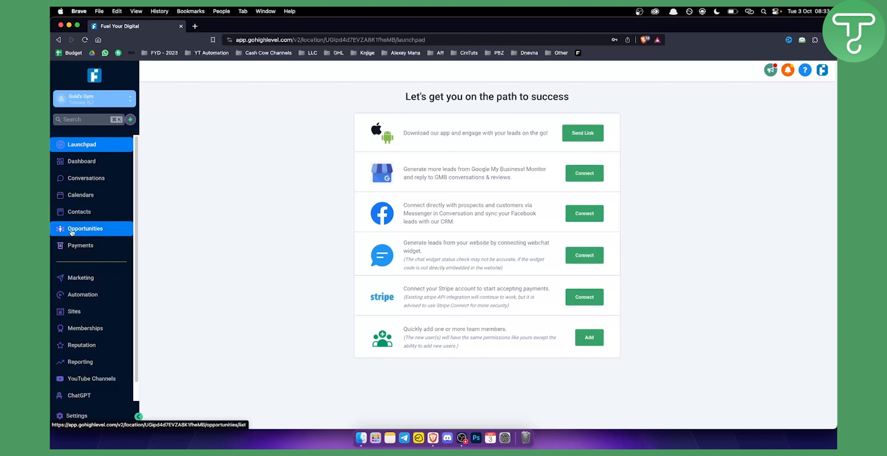
click(85, 229)
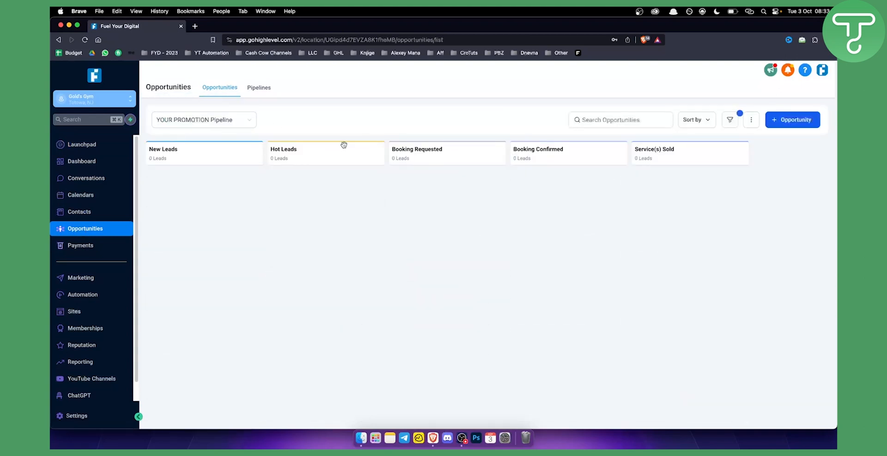
mouse_move(383, 183)
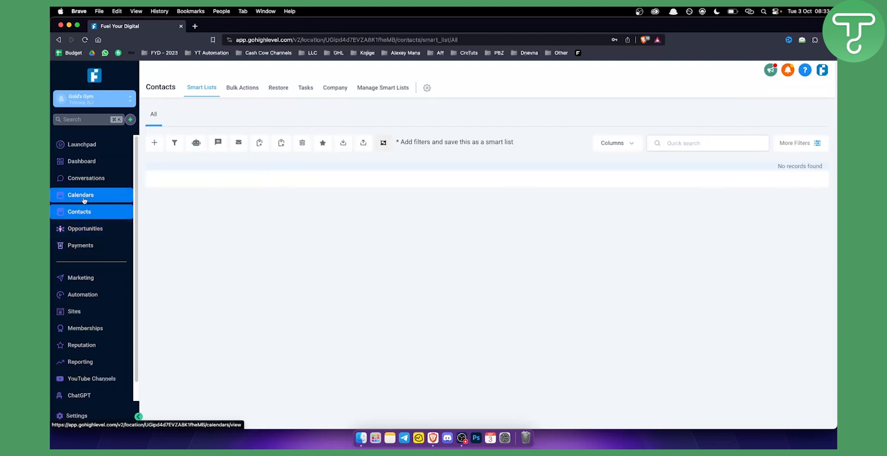
View the weekly Calendars, then go to the Marketing Social Planner.
click(80, 194)
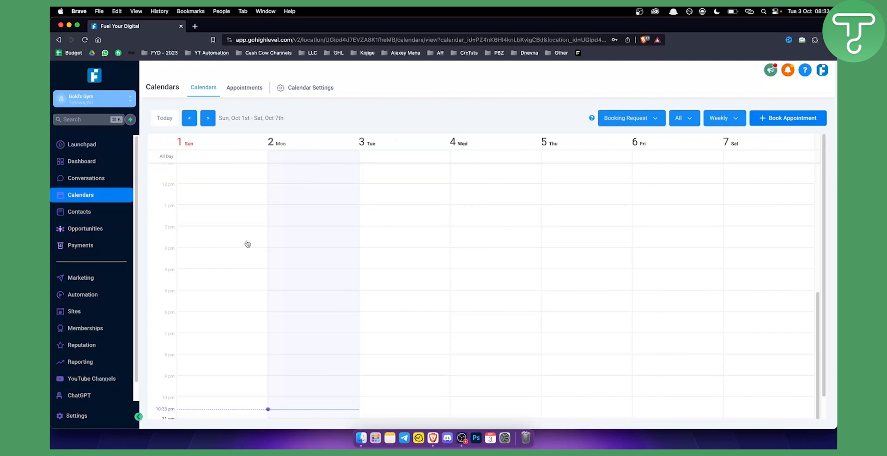
mouse_move(549, 208)
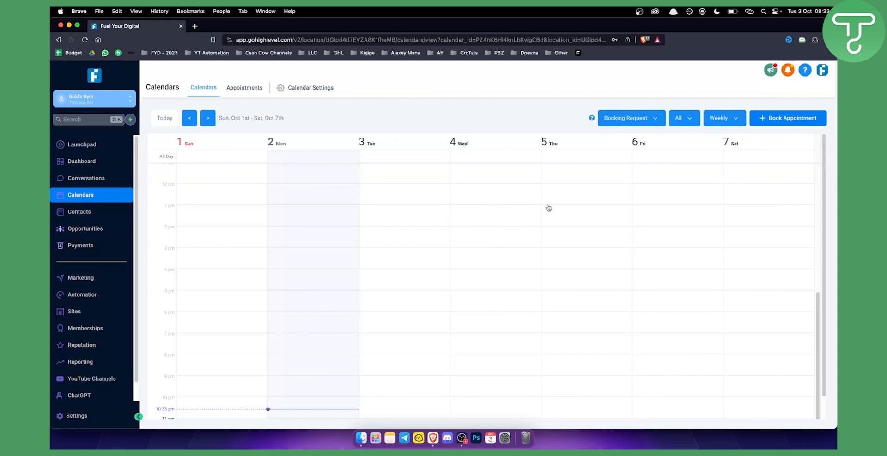
mouse_move(82, 294)
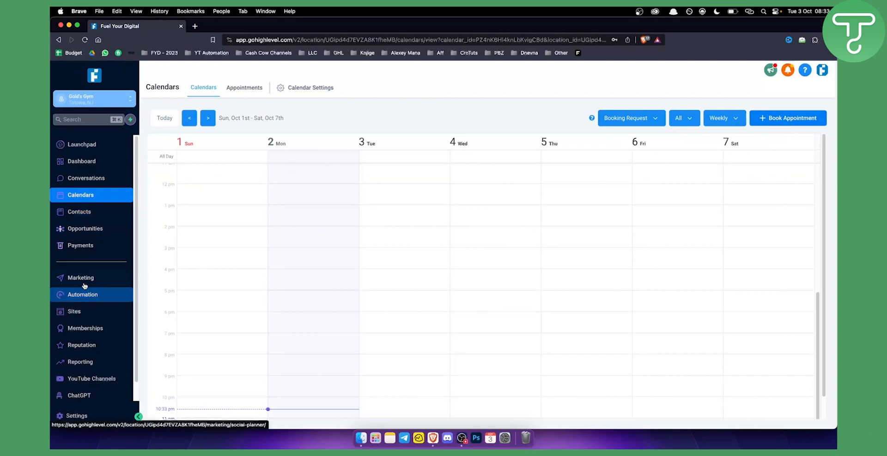
click(80, 278)
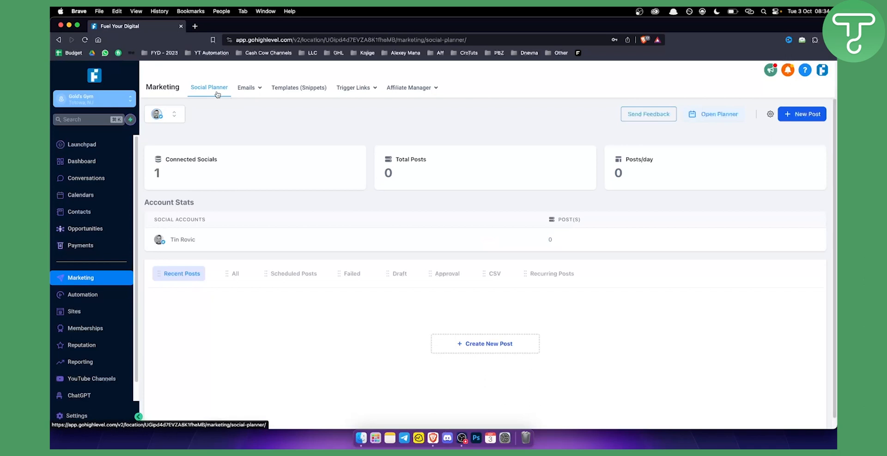
View Email Campaigns, then list the Agency Template and Digital Agency websites.
click(246, 88)
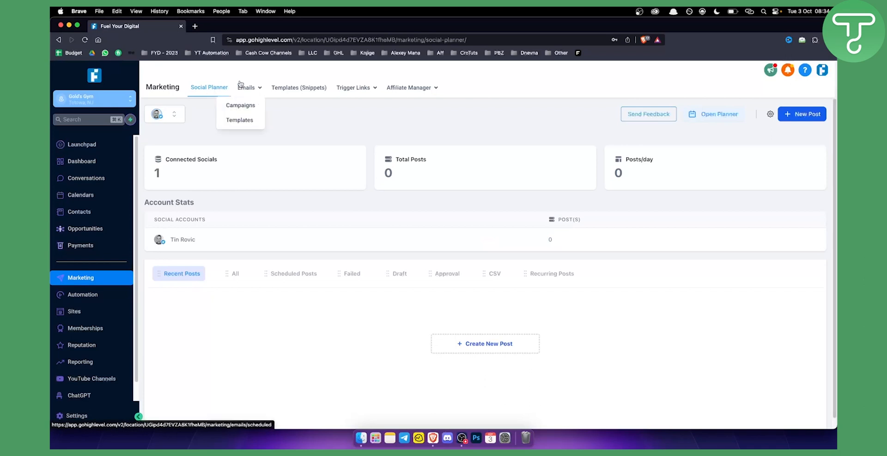
mouse_move(240, 105)
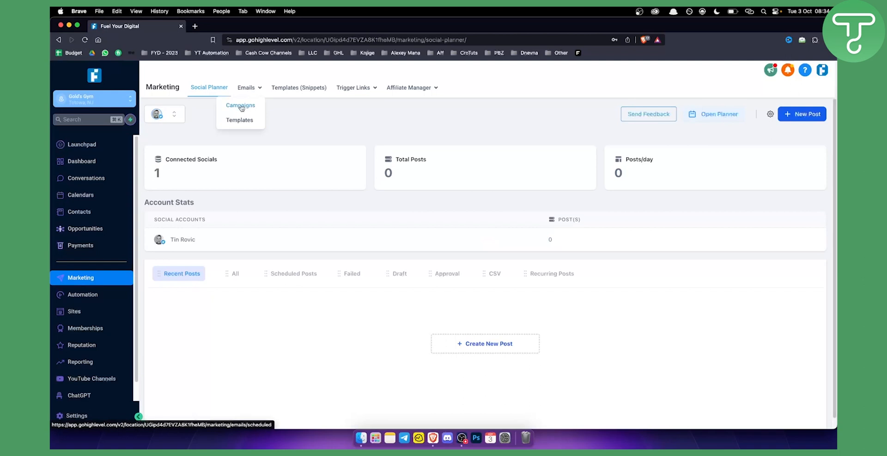
click(409, 88)
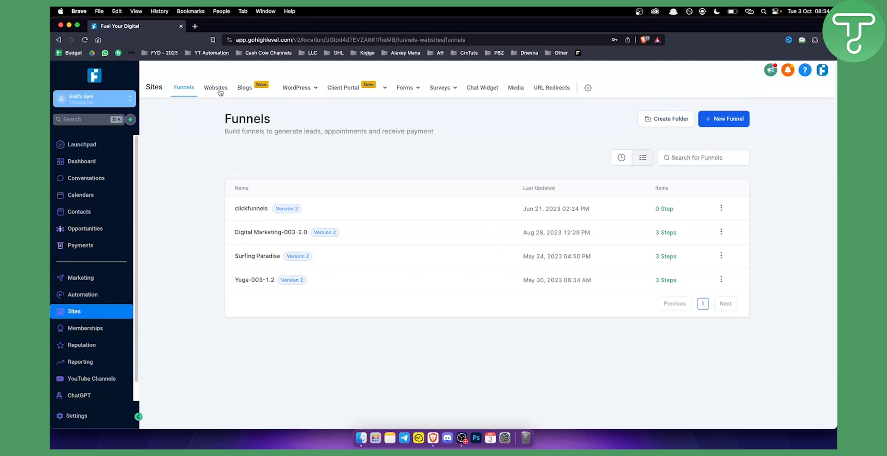
click(215, 87)
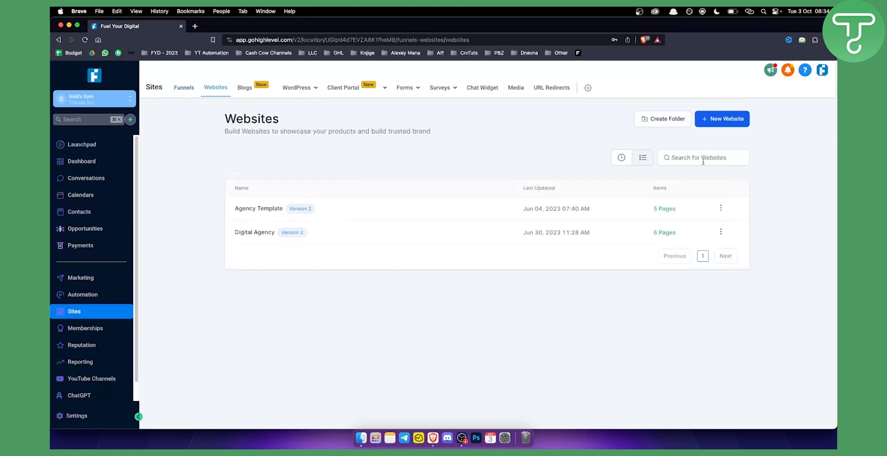
click(722, 118)
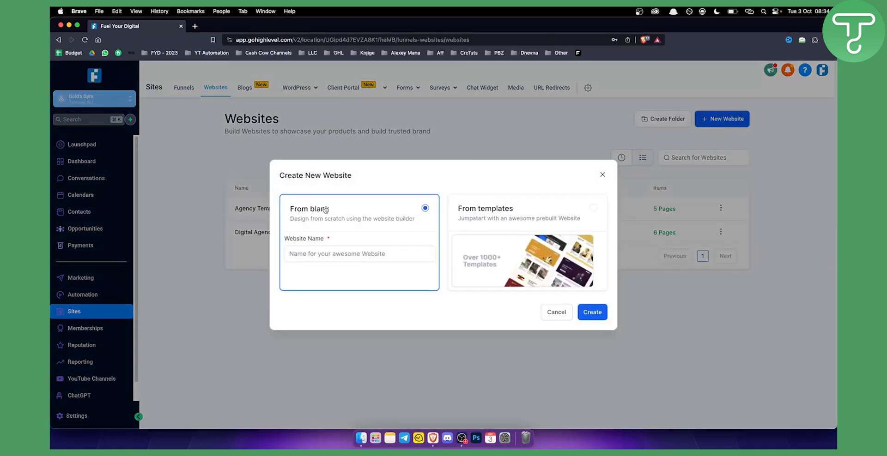
mouse_move(491, 220)
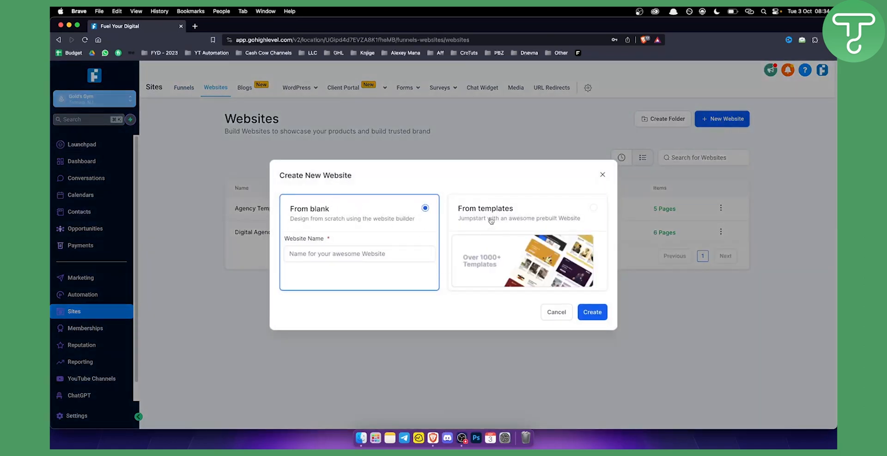
click(526, 213)
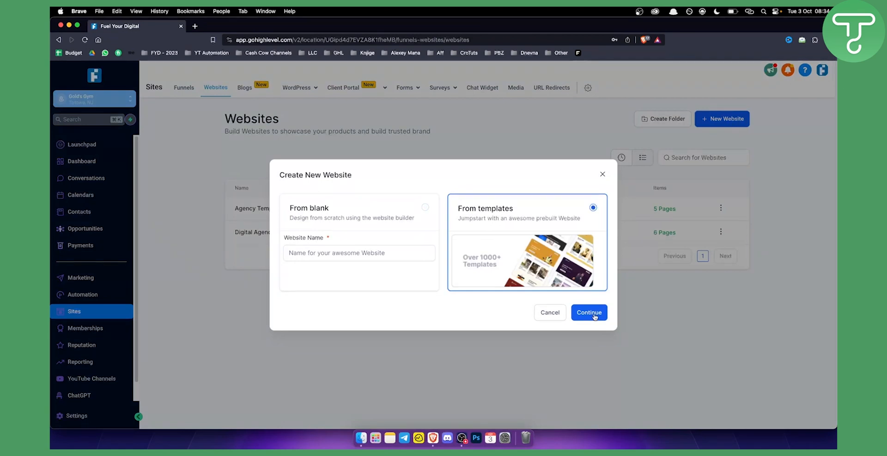
click(588, 313)
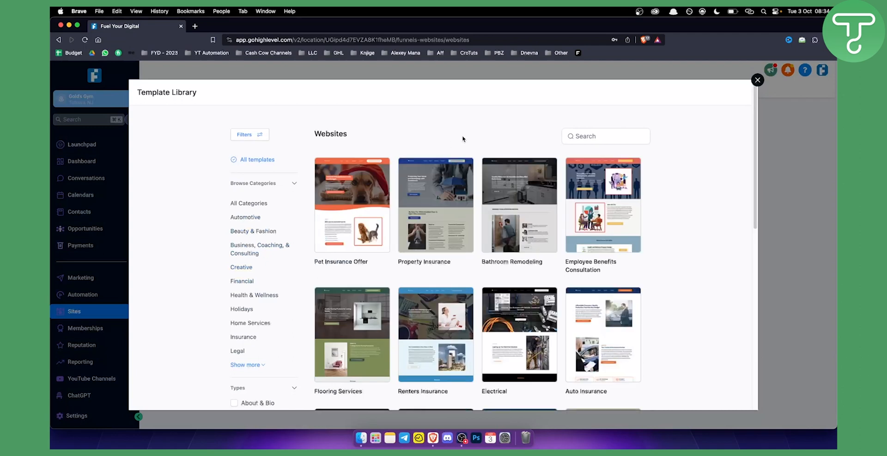
scroll(down, 3)
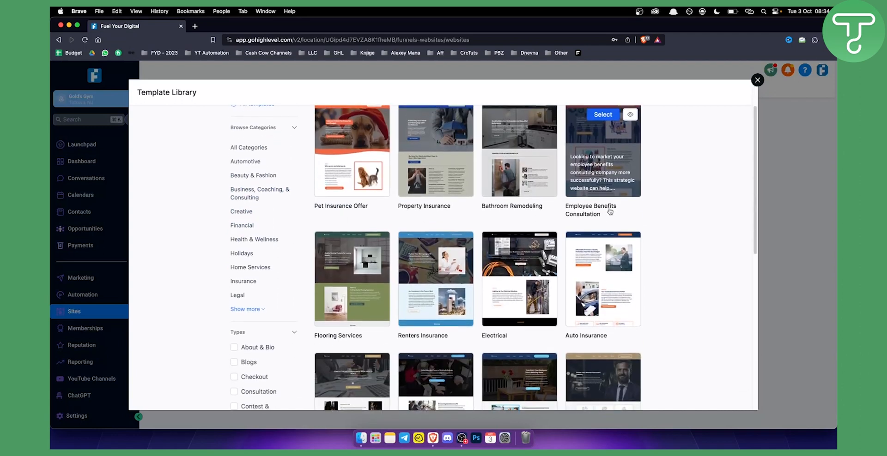
scroll(down, 3)
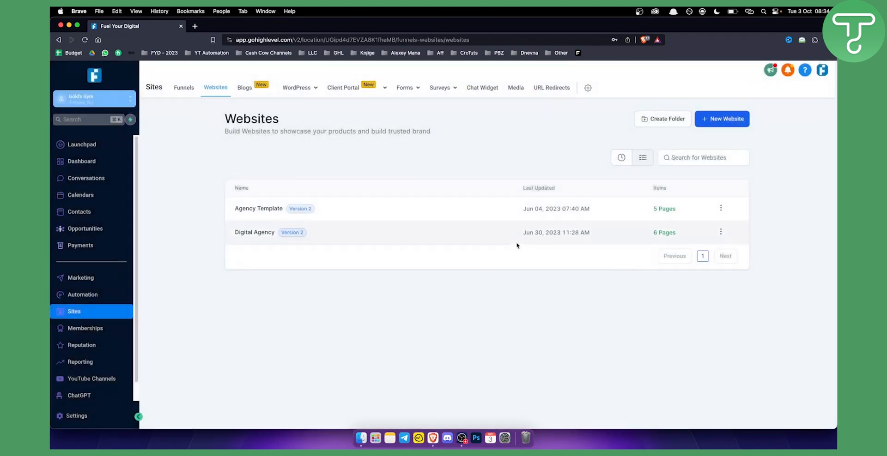
mouse_move(85, 328)
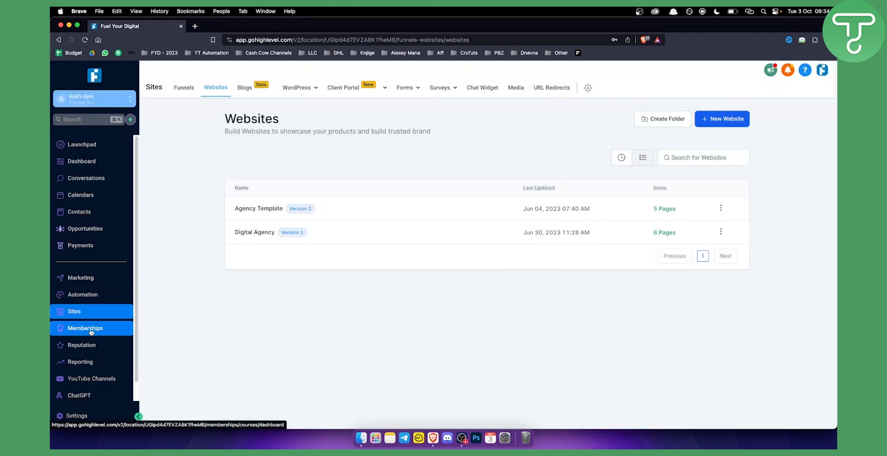
mouse_move(90, 330)
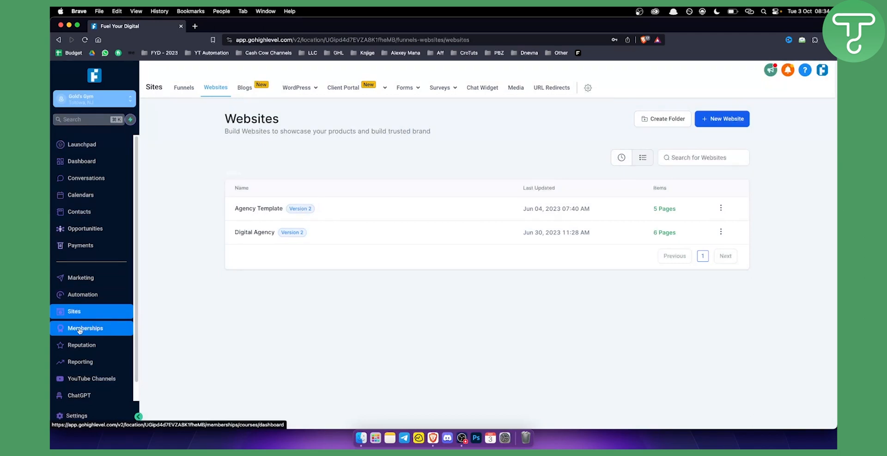
click(405, 87)
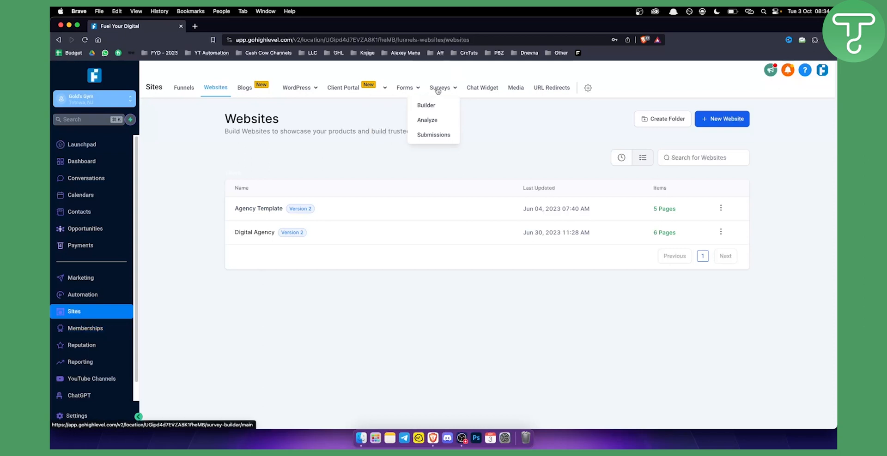
mouse_move(426, 106)
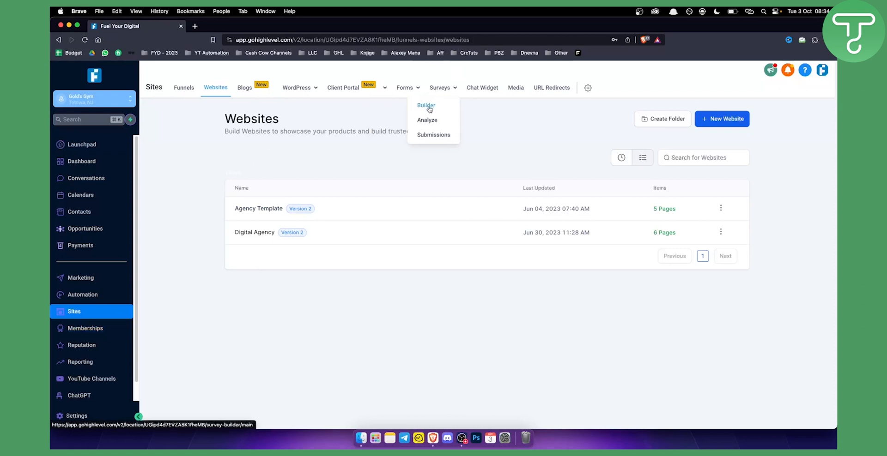
mouse_move(134, 281)
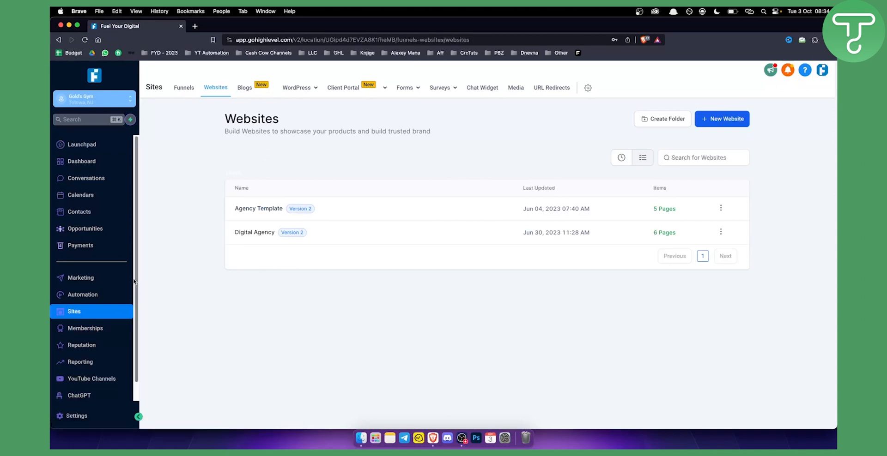
mouse_move(81, 277)
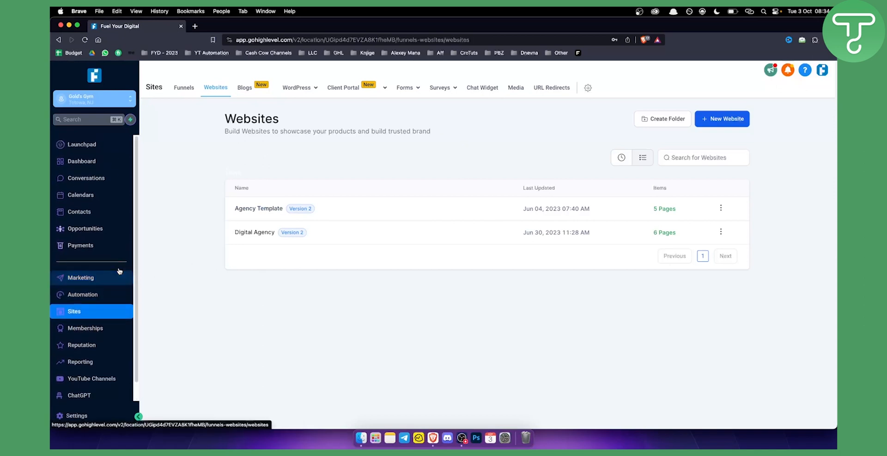